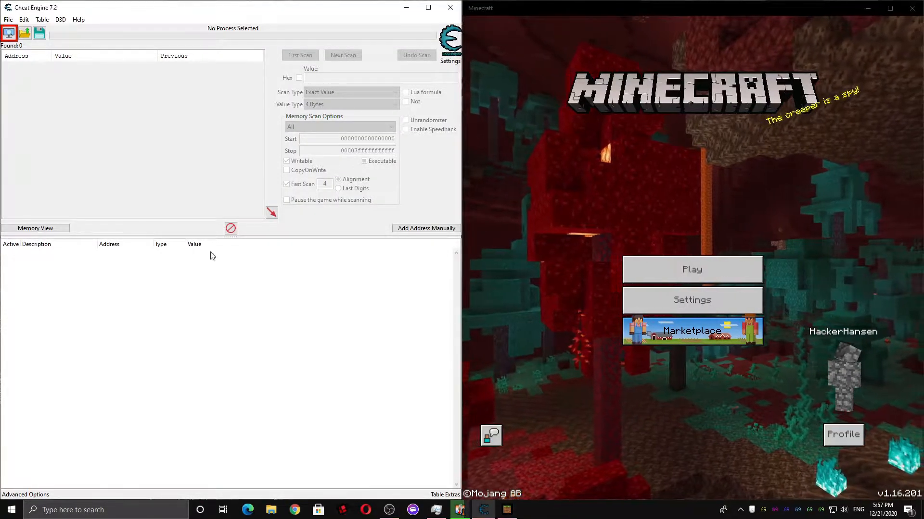
# Step: Attach Cheat Engine to the 00001DC0-Minecraft.Windows.exe process from the process list
pyautogui.click(10, 32)
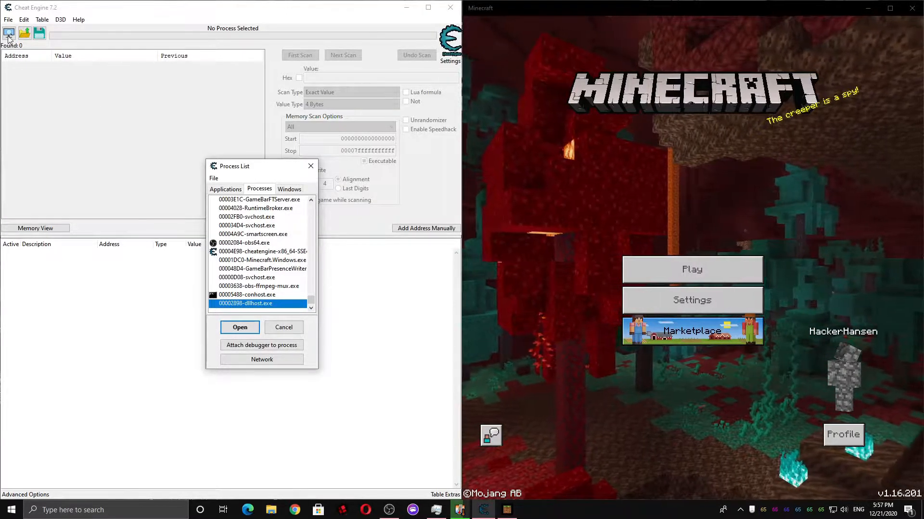
pyautogui.click(262, 259)
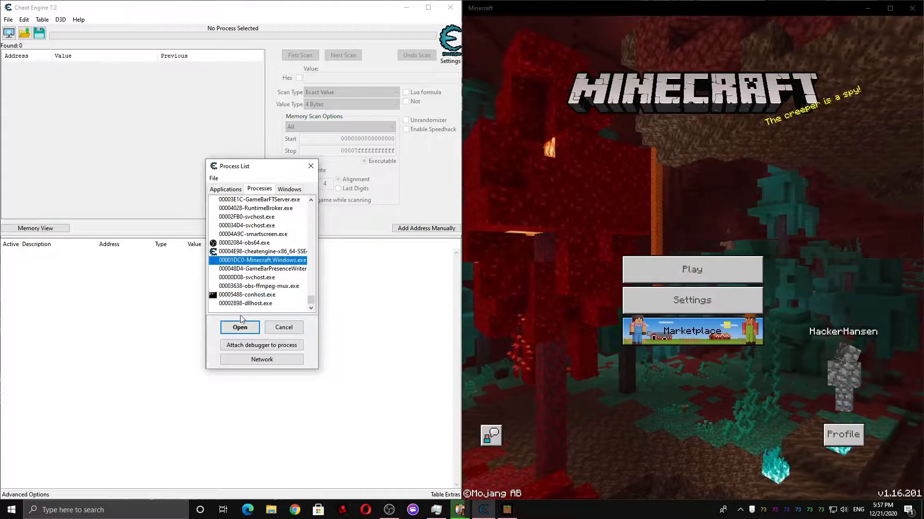
pyautogui.click(240, 327)
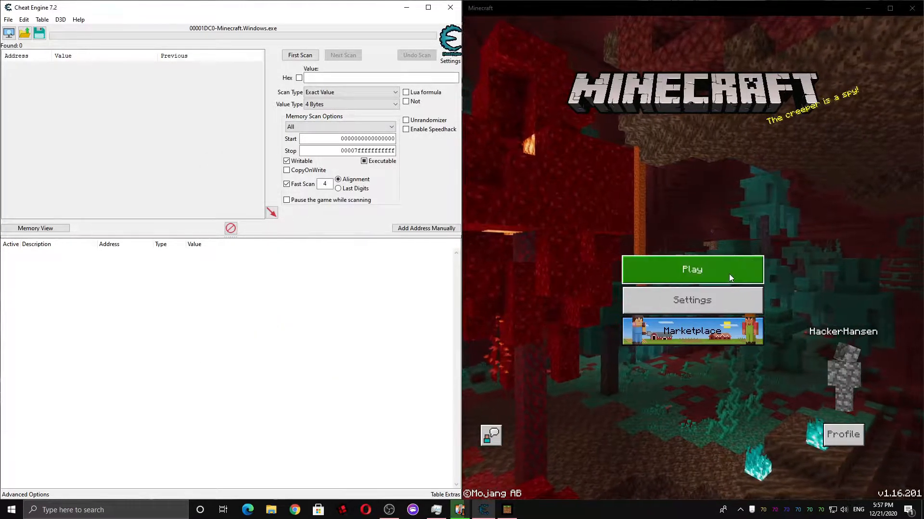
# Step: Enter the flat grass world from the Play screen and bring up its pause menu
pyautogui.click(691, 269)
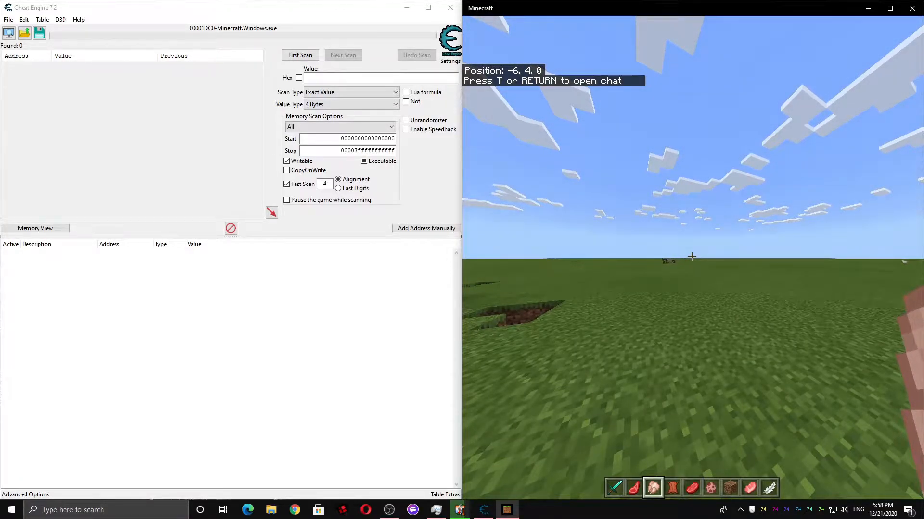
pyautogui.press('Escape')
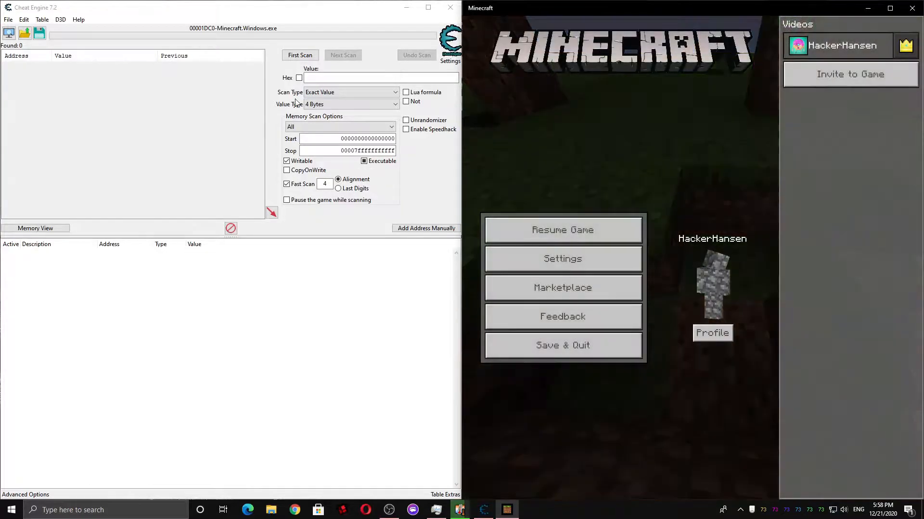
# Step: Run a first scan for simple Float value 3.00
pyautogui.click(350, 104)
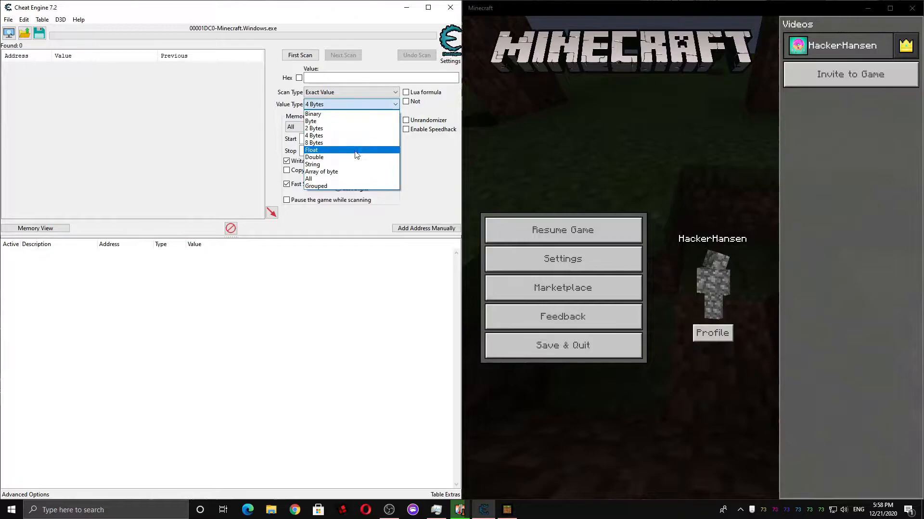
pyautogui.click(311, 150)
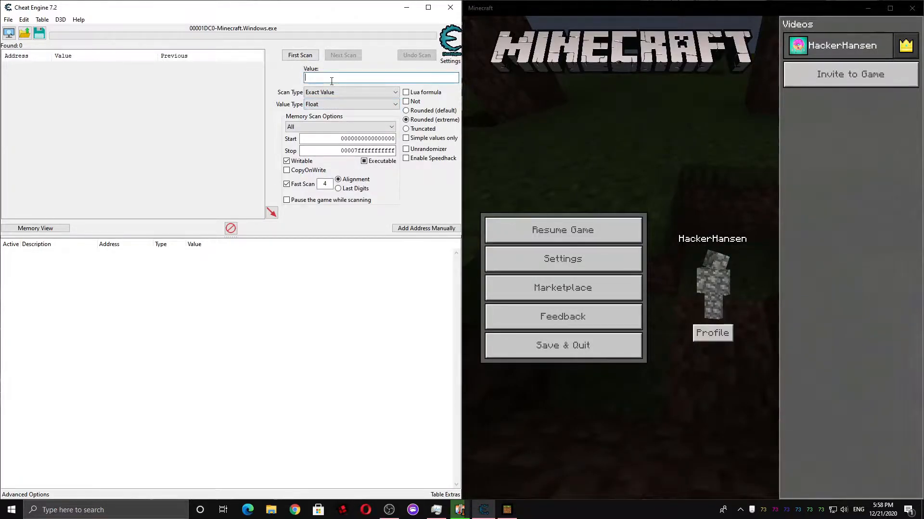
pyautogui.write('3.00')
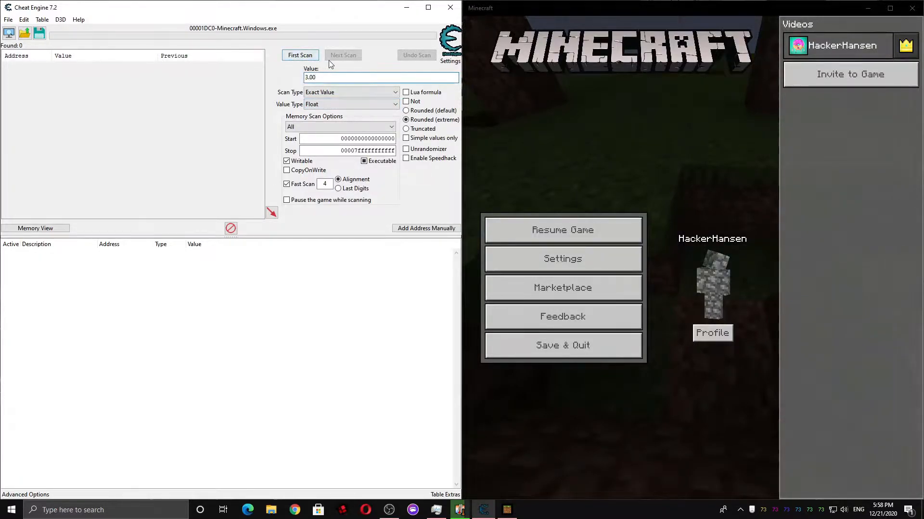
pyautogui.click(406, 137)
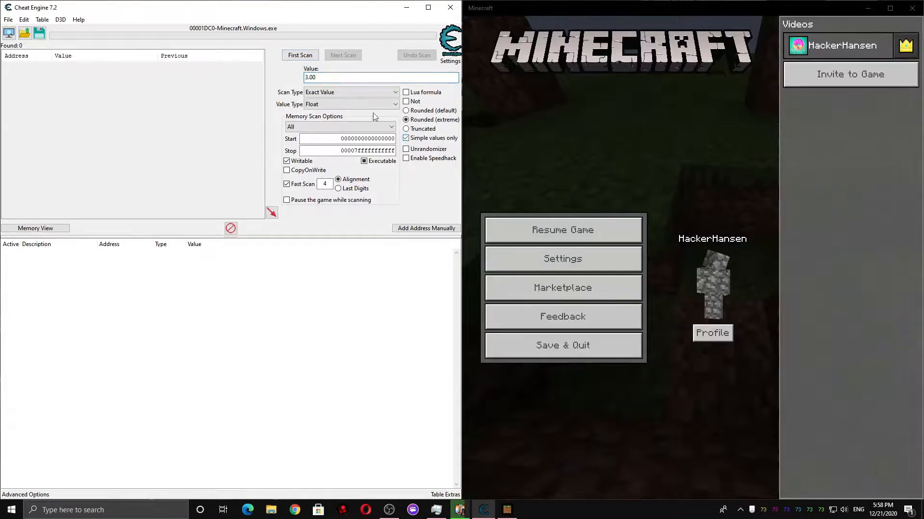
pyautogui.click(300, 55)
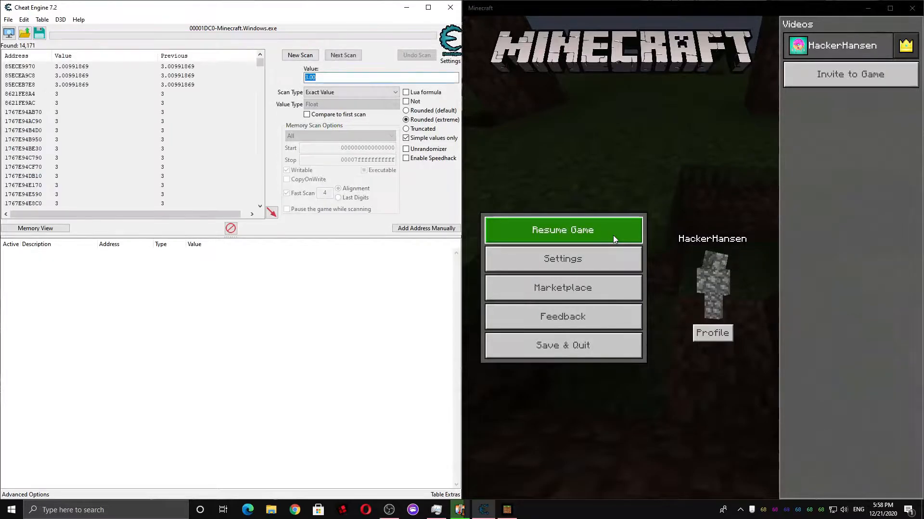
# Step: Narrow results by next scans for 4 then 5 while playing, and add the three hits to the table
pyautogui.click(562, 230)
pyautogui.write('4')
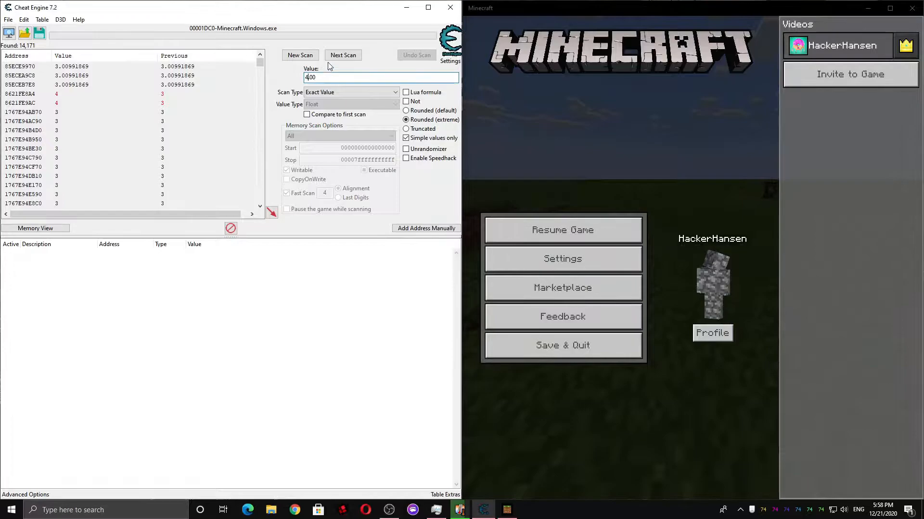
pyautogui.click(343, 54)
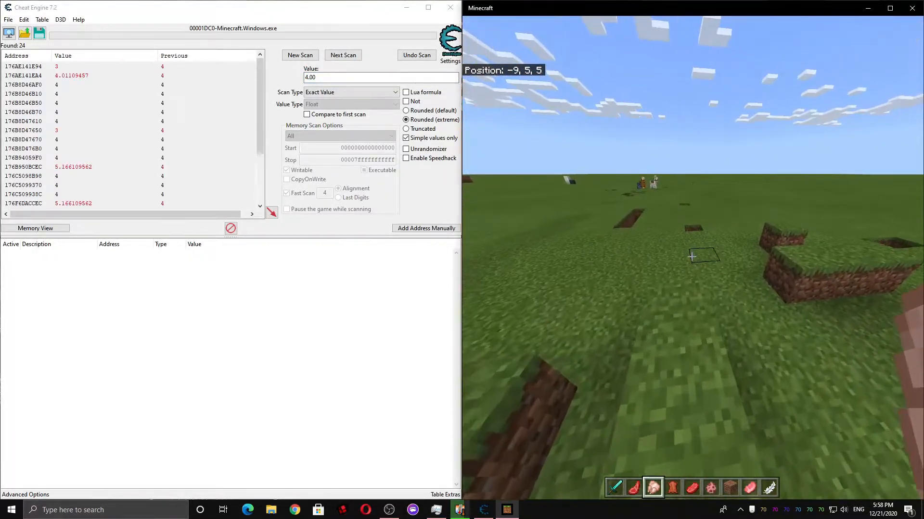
pyautogui.press('Escape')
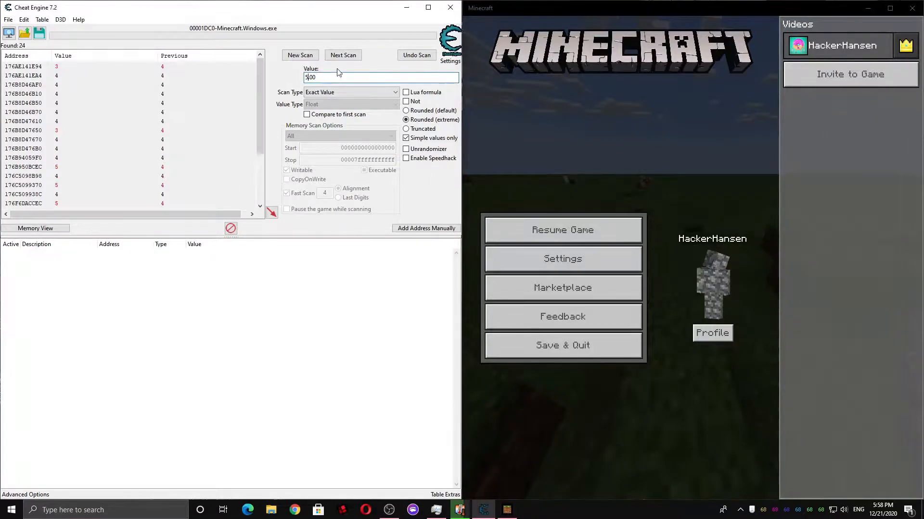
pyautogui.click(343, 55)
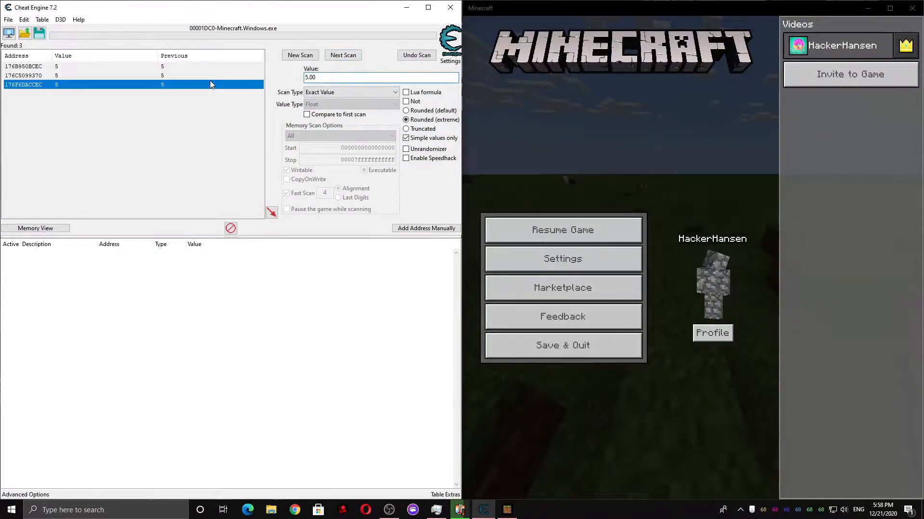
pyautogui.click(299, 55)
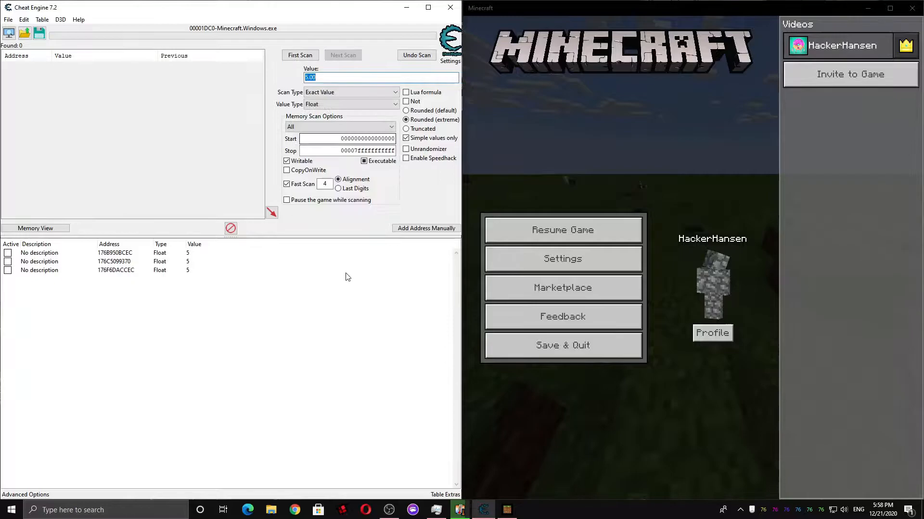
# Step: Test the candidates in-game and discard the two addresses that don't follow the value 5
pyautogui.click(114, 262)
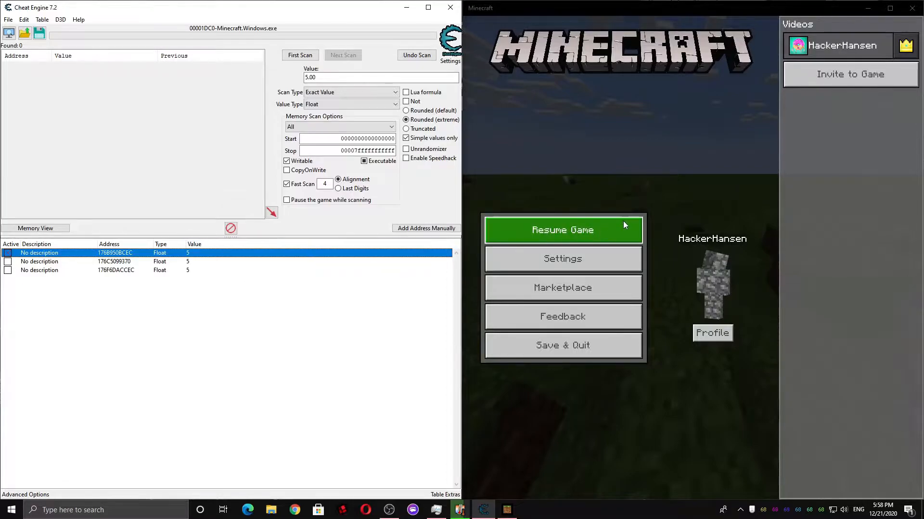
pyautogui.click(561, 230)
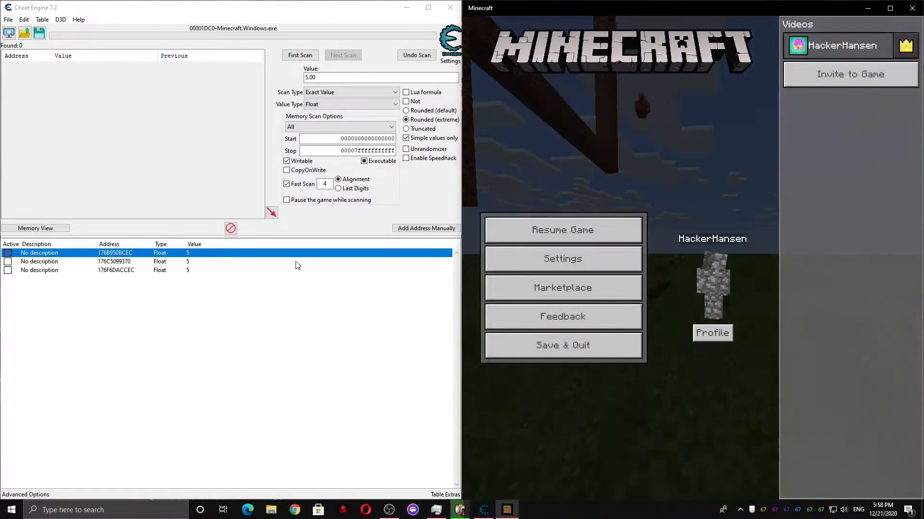
pyautogui.click(113, 262)
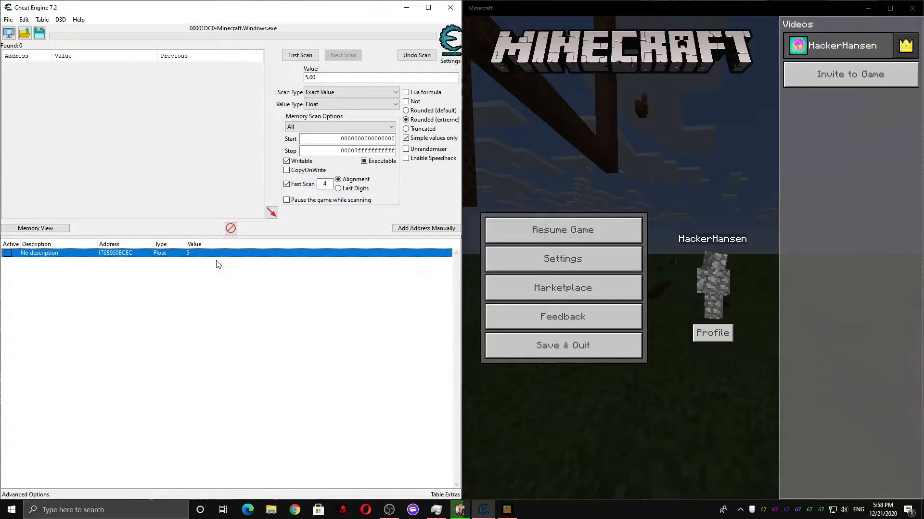
# Step: Configure a pointer scan for address 176B950BCEC with max level 5 and confirm it
pyautogui.rightClick(114, 253)
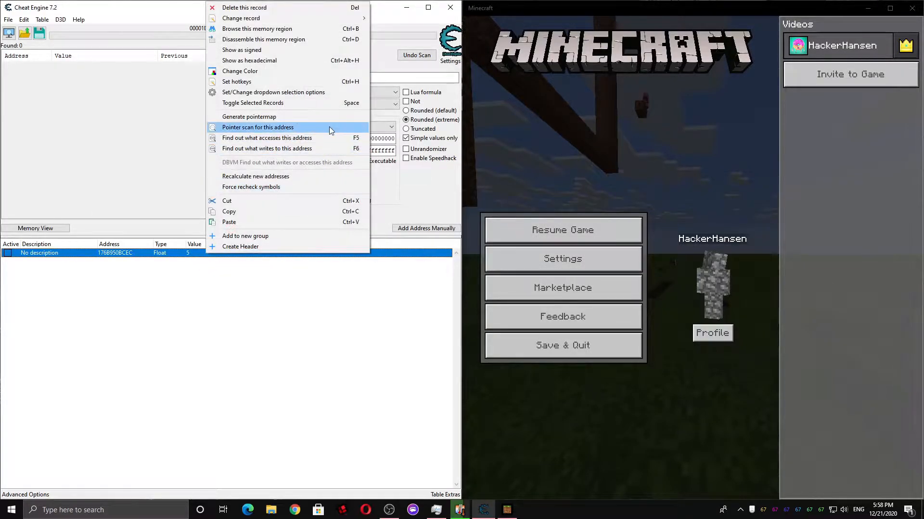
pyautogui.click(258, 127)
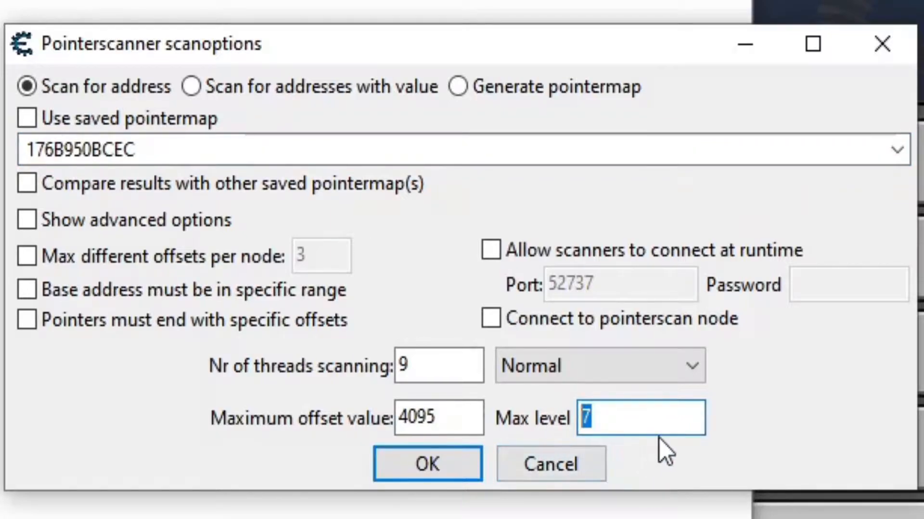
pyautogui.write('5')
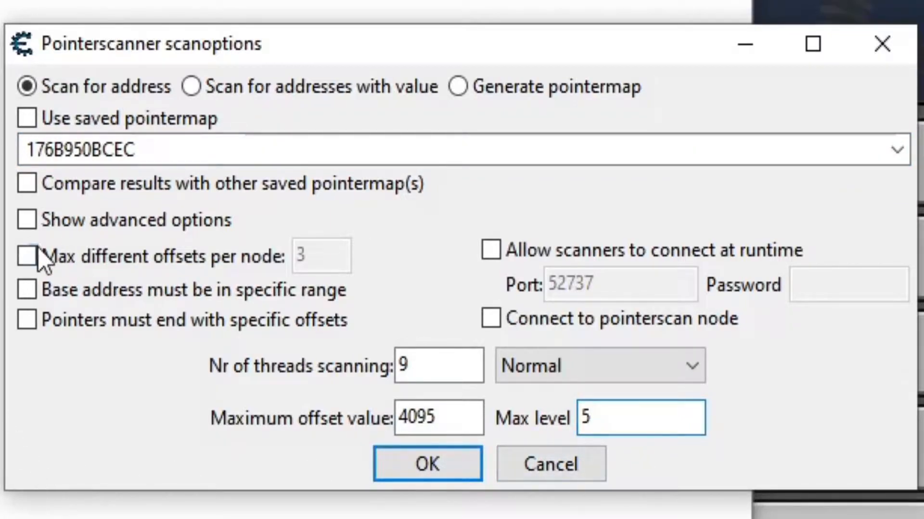
pyautogui.moveTo(232, 277)
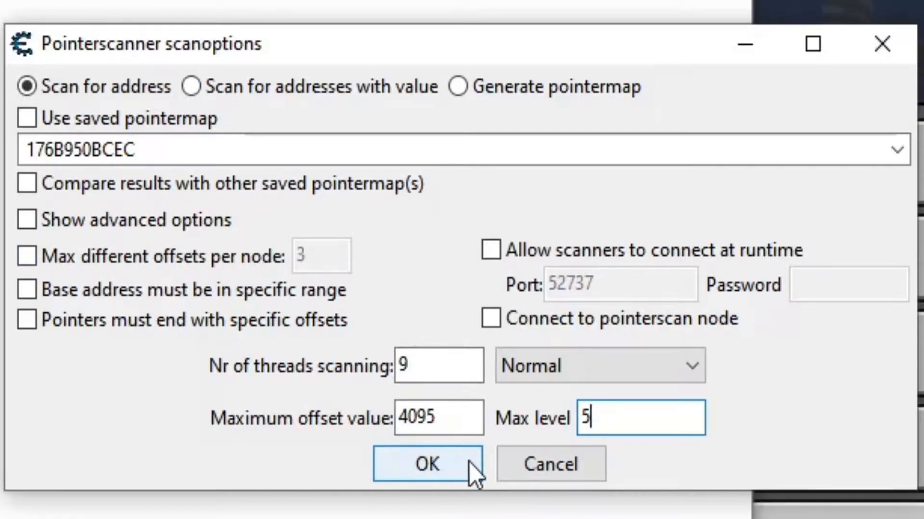
pyautogui.click(426, 464)
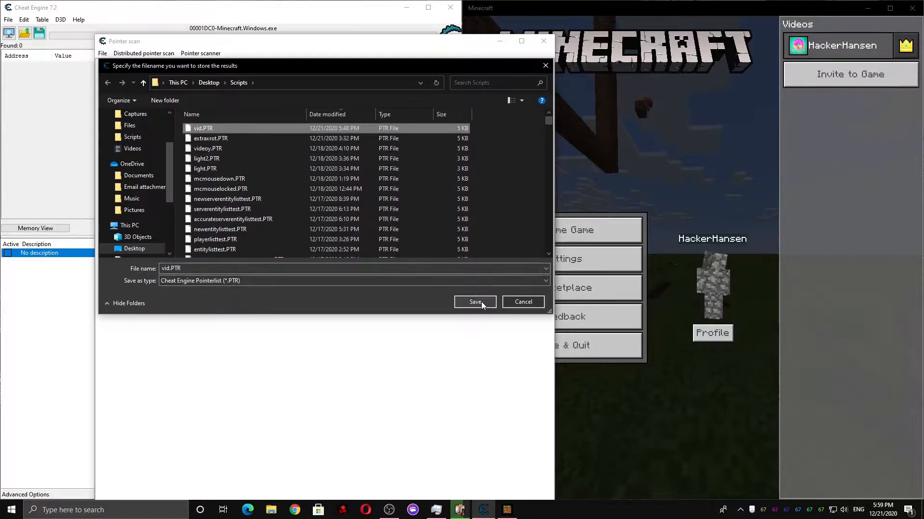
# Step: Save the pointer scan results as vid.PTR
pyautogui.click(475, 301)
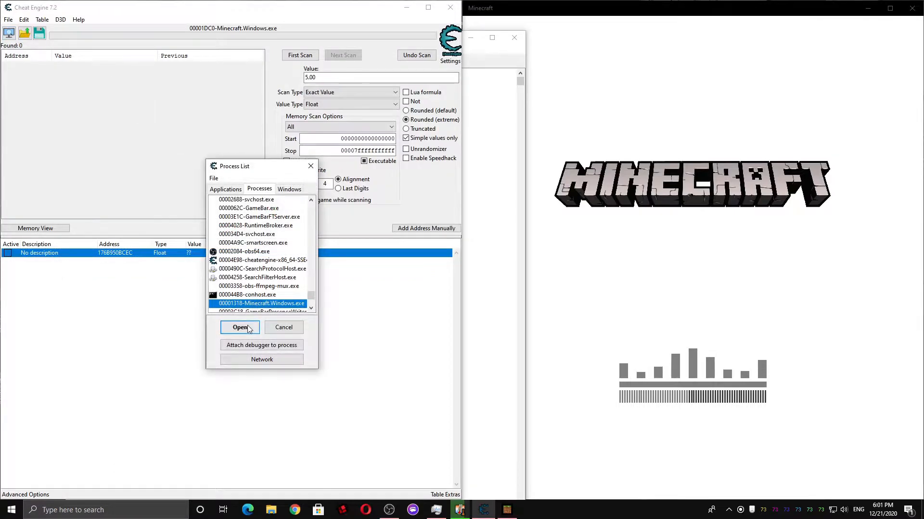
# Step: Reattach to the relaunched Minecraft keeping the list, and add the found float 221755070EC reading 4
pyautogui.click(239, 327)
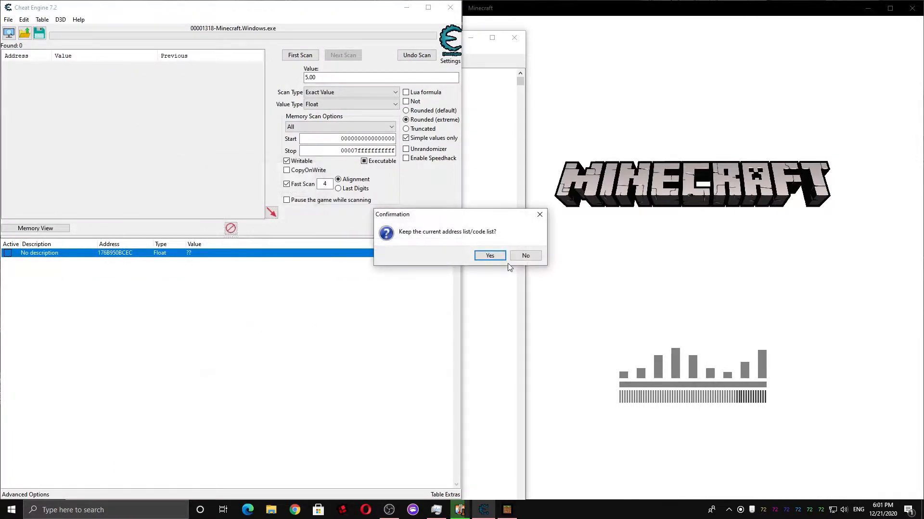
pyautogui.click(490, 255)
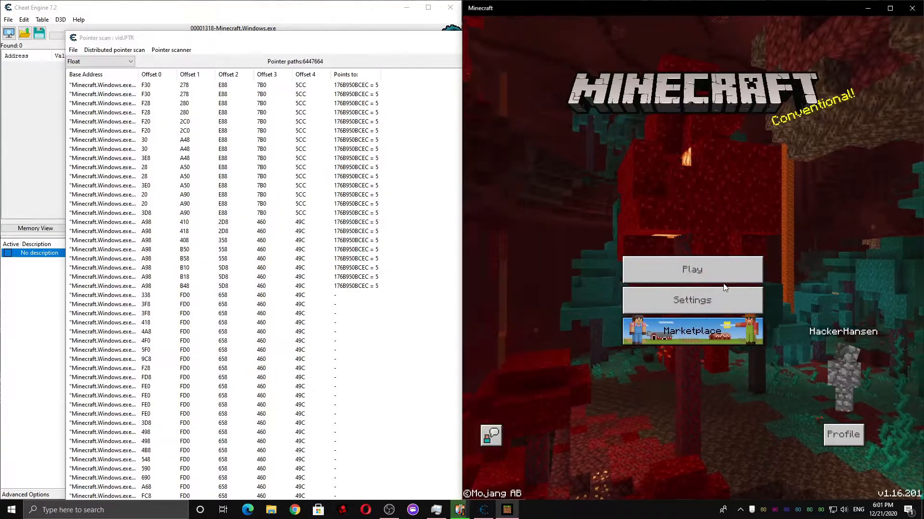
pyautogui.click(692, 270)
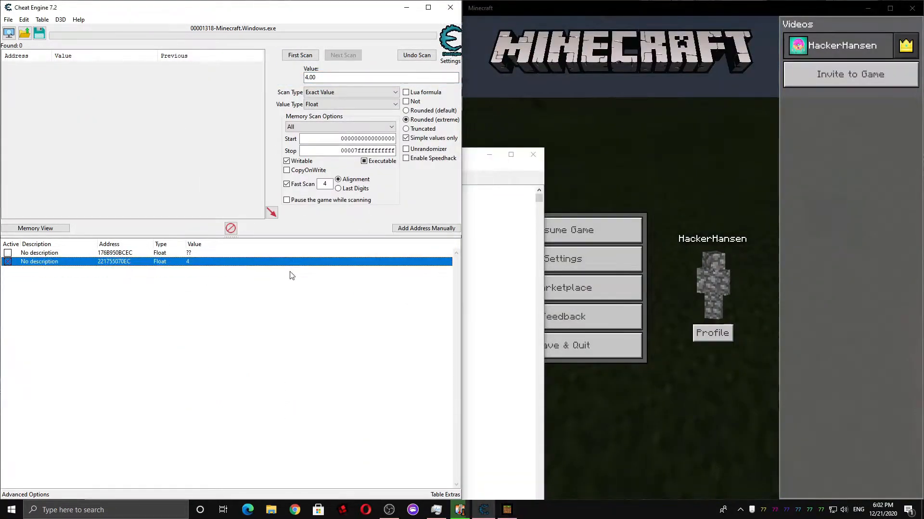
pyautogui.click(352, 329)
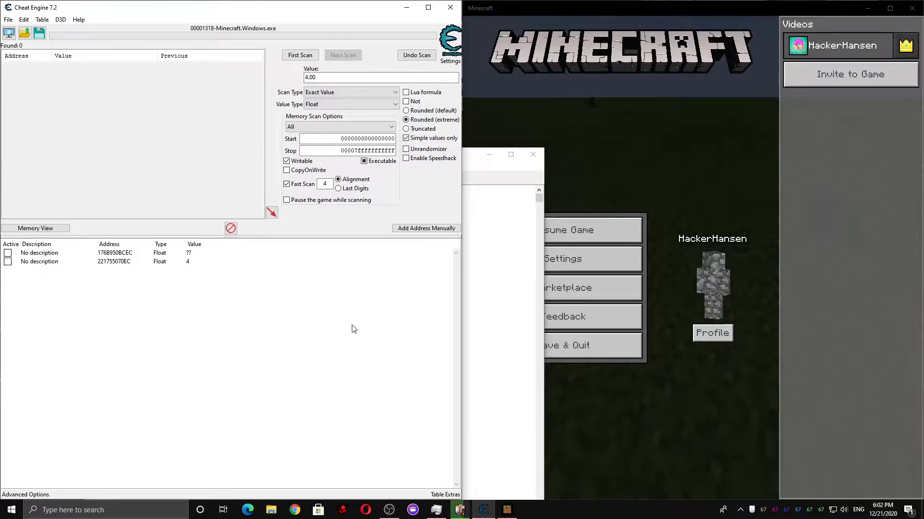
# Step: Rescan the saved pointer list for address 221755070EC, repeating until stopped
pyautogui.click(117, 262)
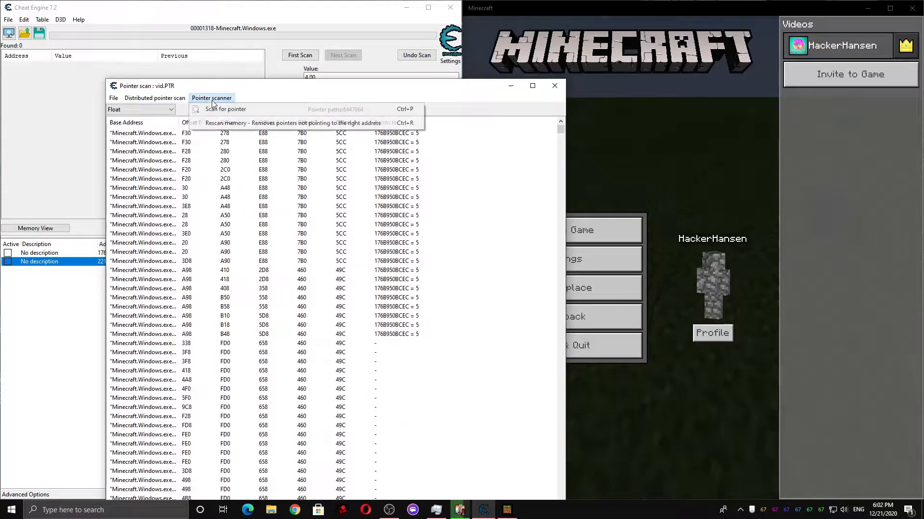
pyautogui.click(253, 122)
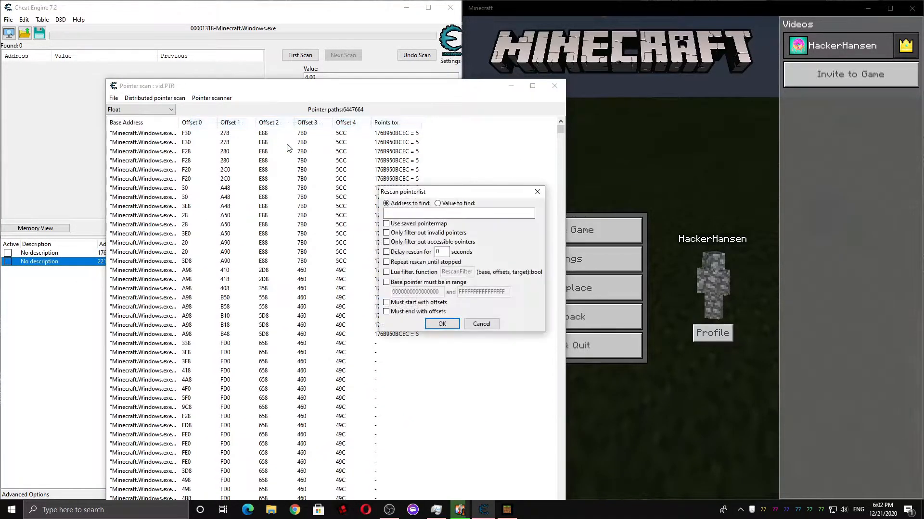
pyautogui.write('221755070EC')
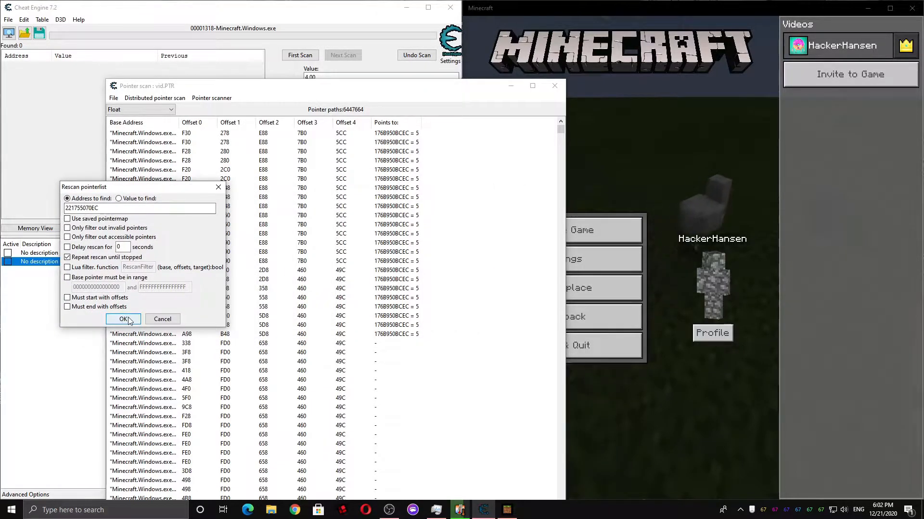
pyautogui.click(124, 318)
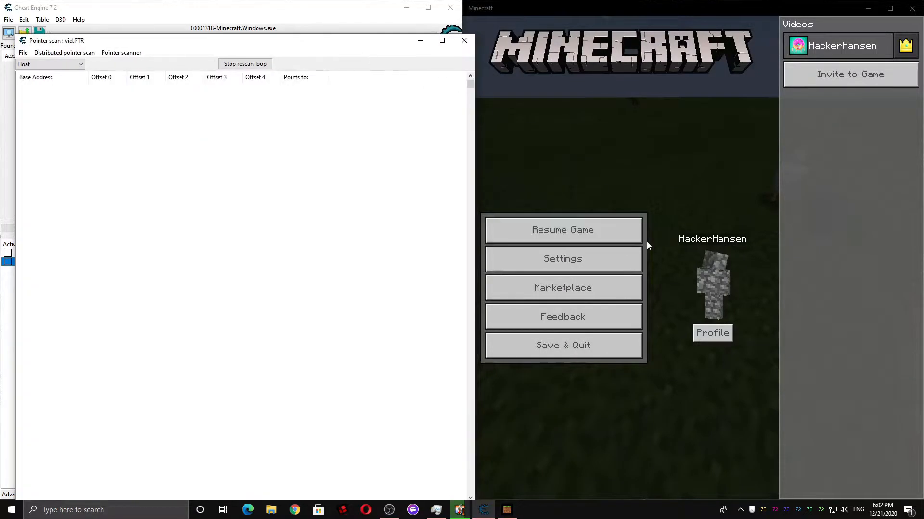
# Step: Move the player briefly, pause, then stop the rescan loop leaving 3938 paths to 221755070EC
pyautogui.click(562, 230)
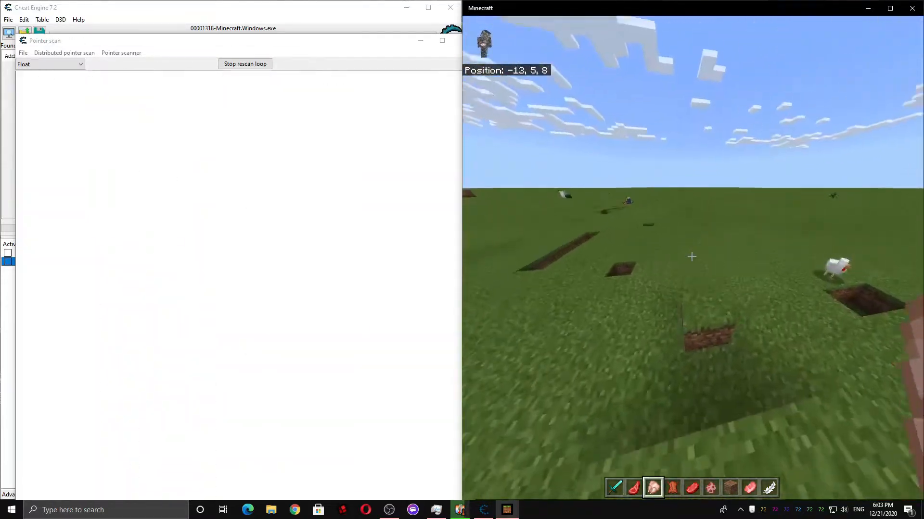
pyautogui.press('Escape')
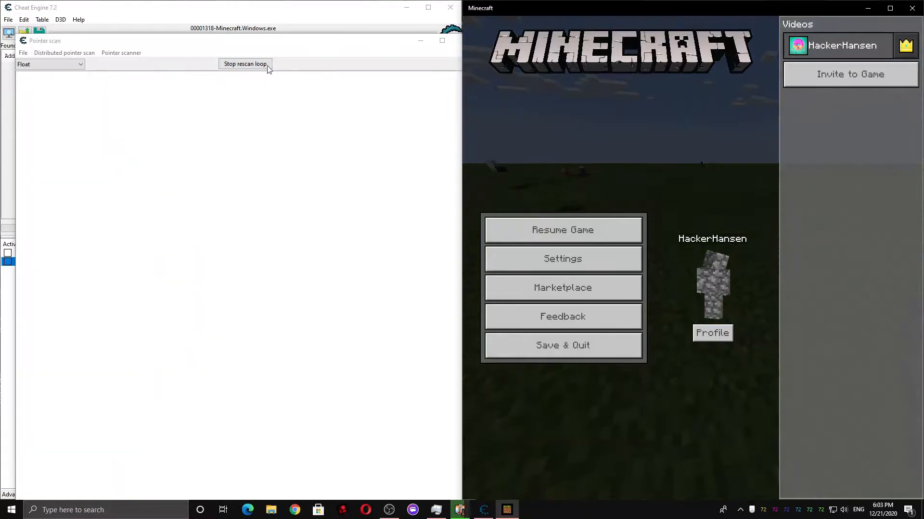
pyautogui.click(245, 63)
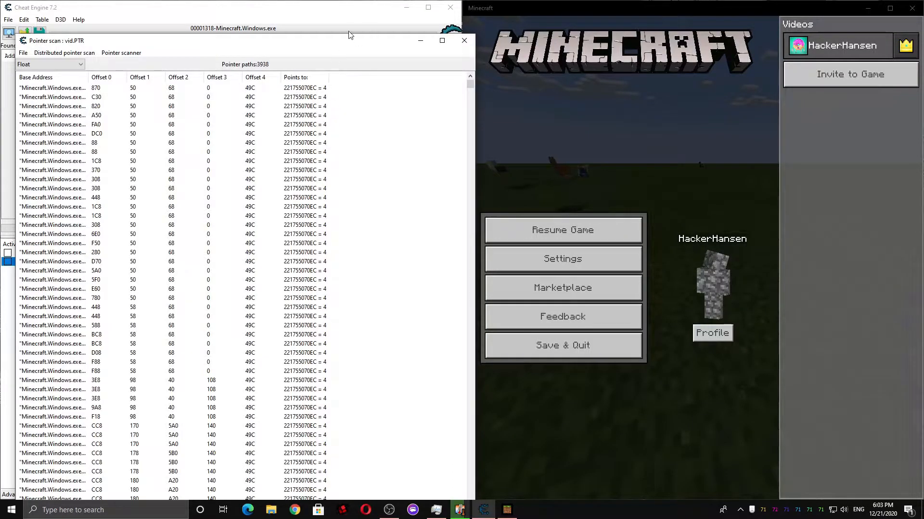
pyautogui.moveTo(350, 34); pyautogui.dragTo(456, 47)
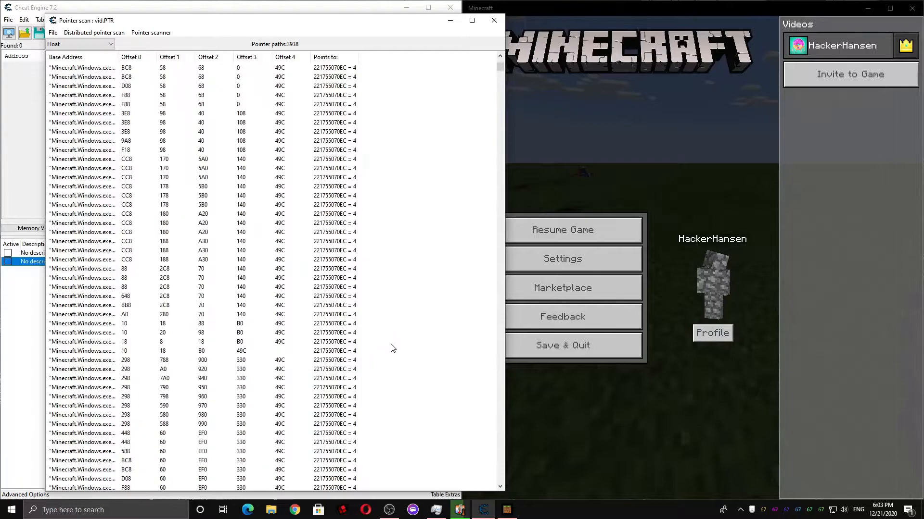
pyautogui.moveTo(312, 273)
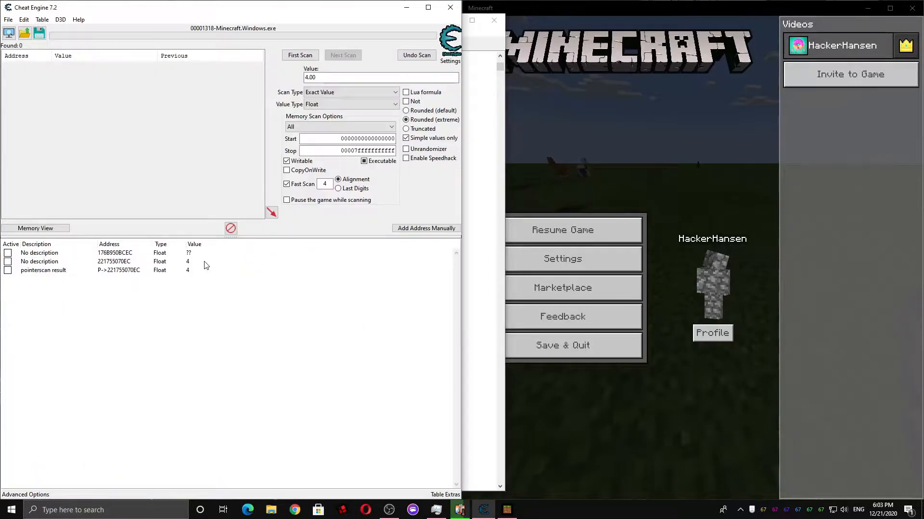
# Step: Select the outdated address entries so only the pointer result P->221755070EC remains
pyautogui.click(117, 260)
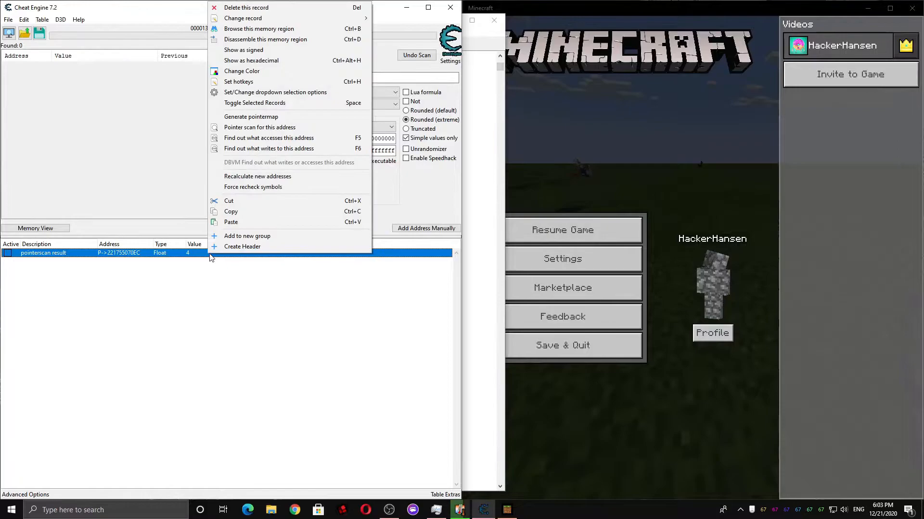
pyautogui.moveTo(262, 31)
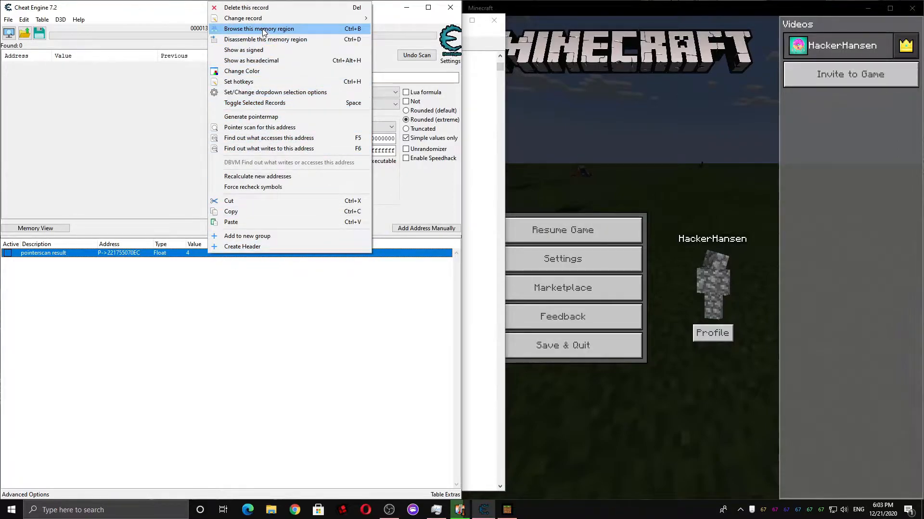
# Step: Browse the memory region at the pointer's target 221755070EC, displayed as float values
pyautogui.click(259, 28)
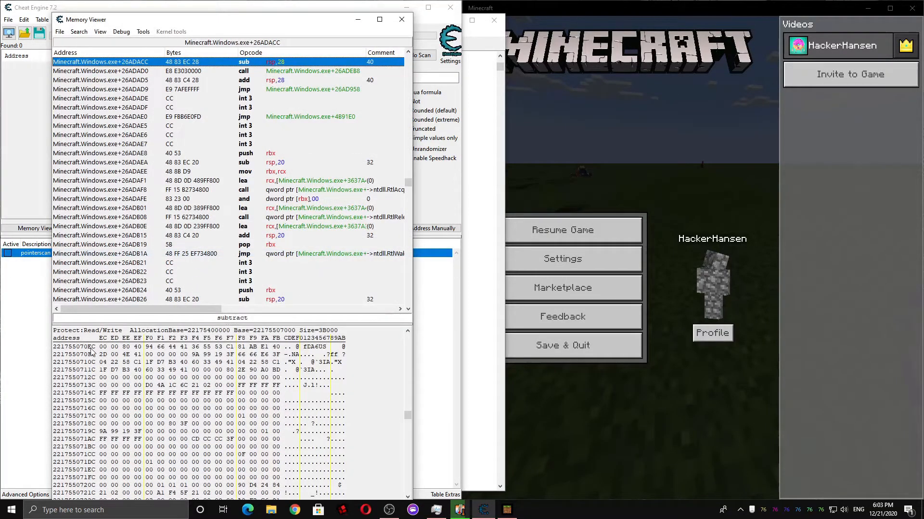
pyautogui.rightClick(89, 350)
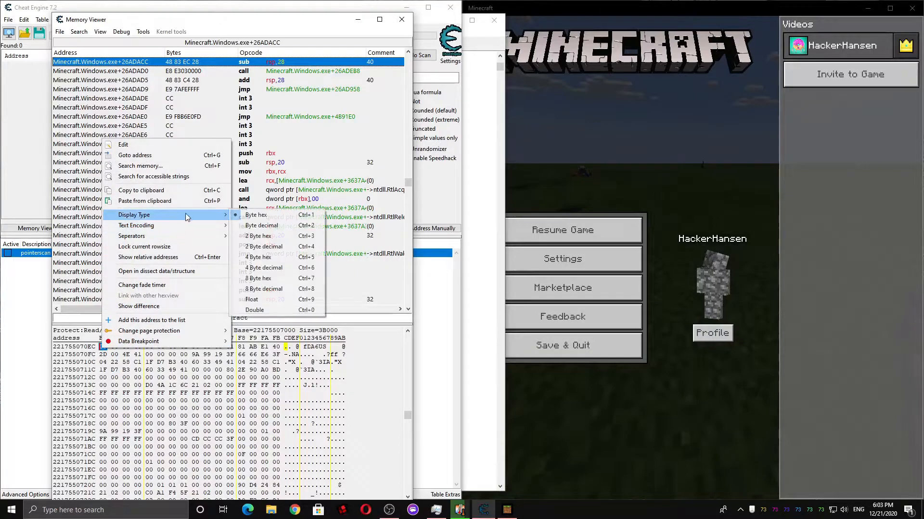
pyautogui.click(251, 299)
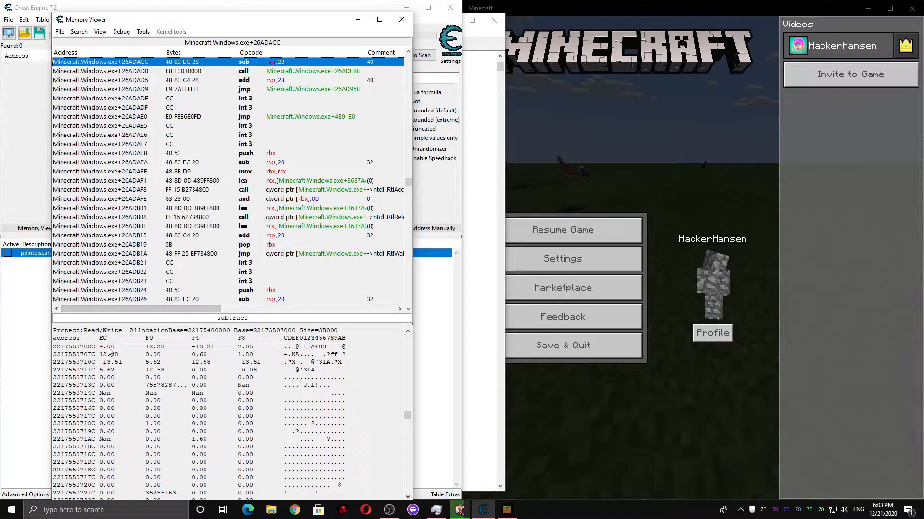
pyautogui.click(106, 346)
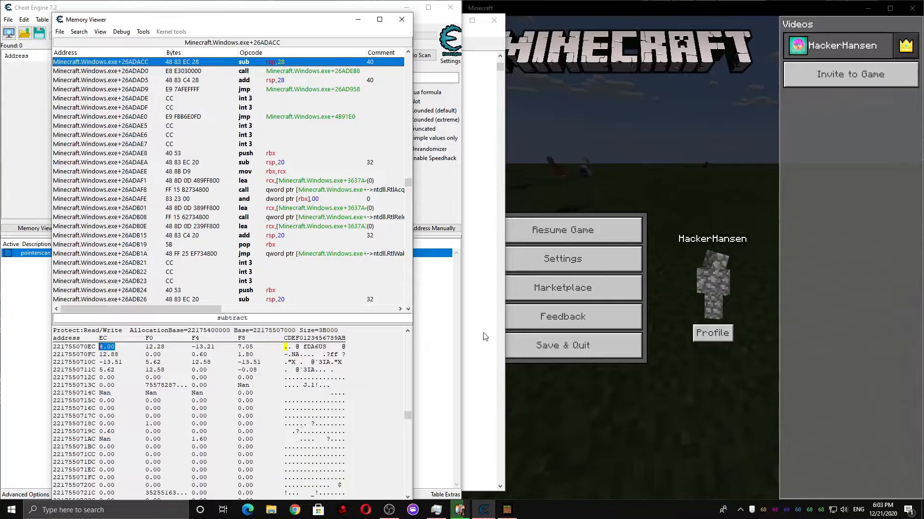
pyautogui.moveTo(718, 402)
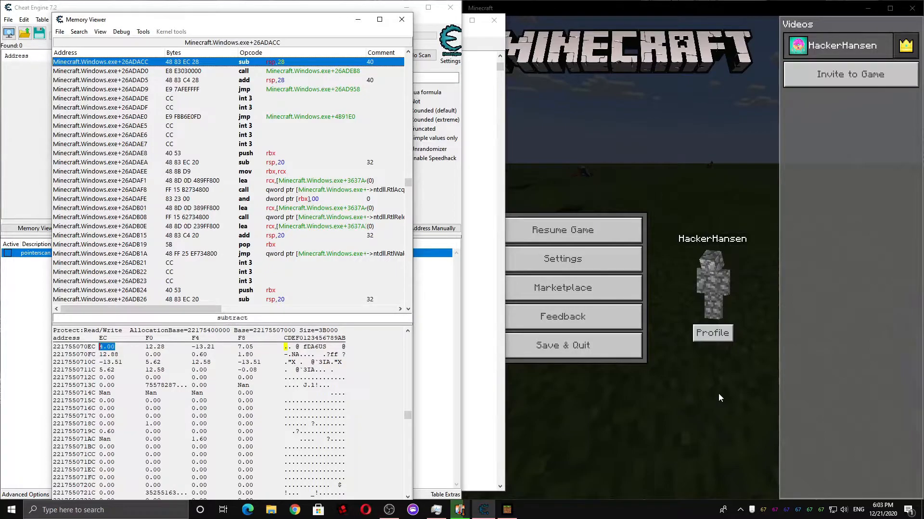
# Step: Move the player in Minecraft, pause, and select the changing -0.08 float near the target
pyautogui.click(561, 230)
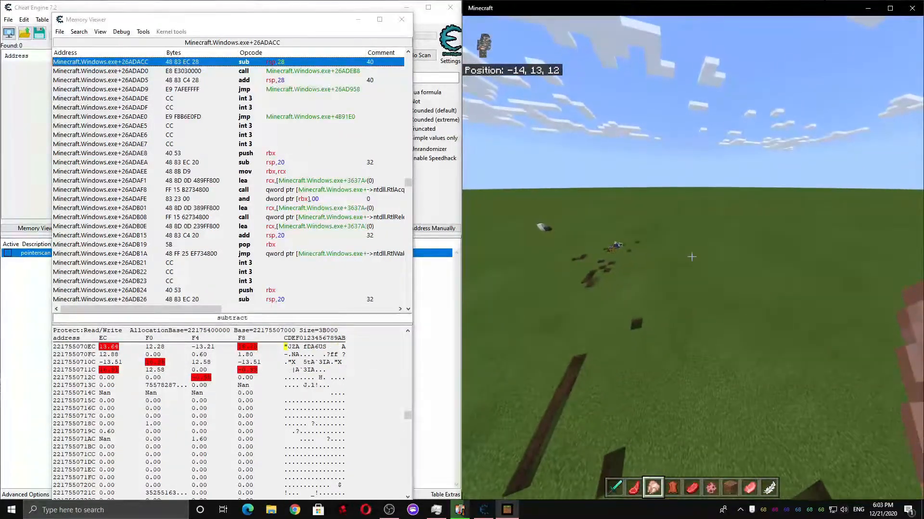
pyautogui.press('Escape')
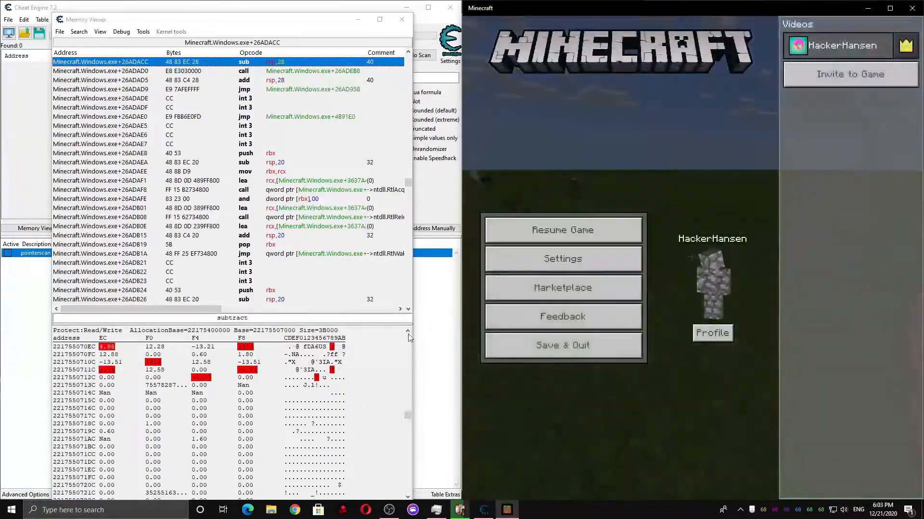
pyautogui.rightClick(245, 369)
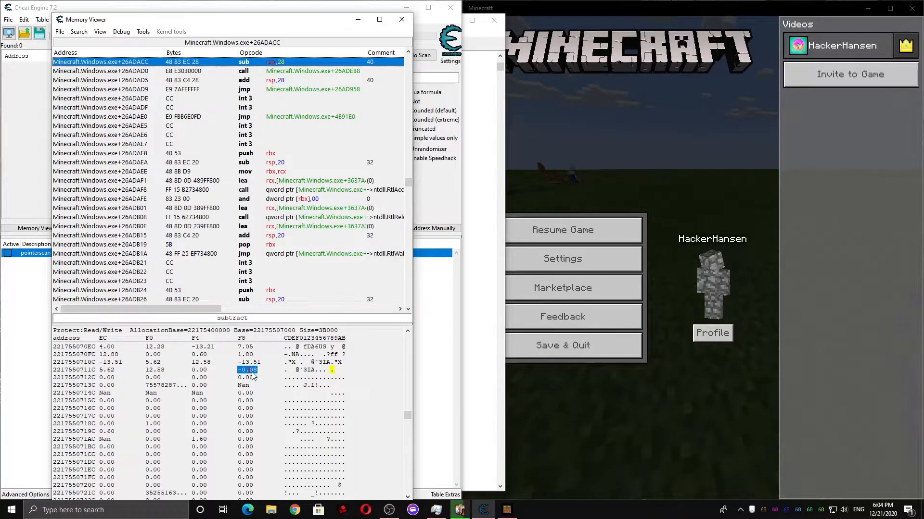
pyautogui.click(561, 230)
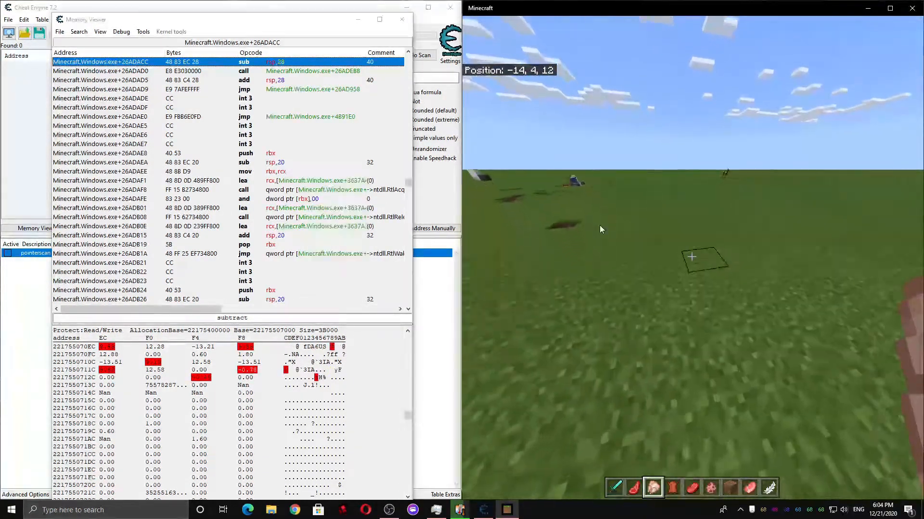
pyautogui.rightClick(243, 369)
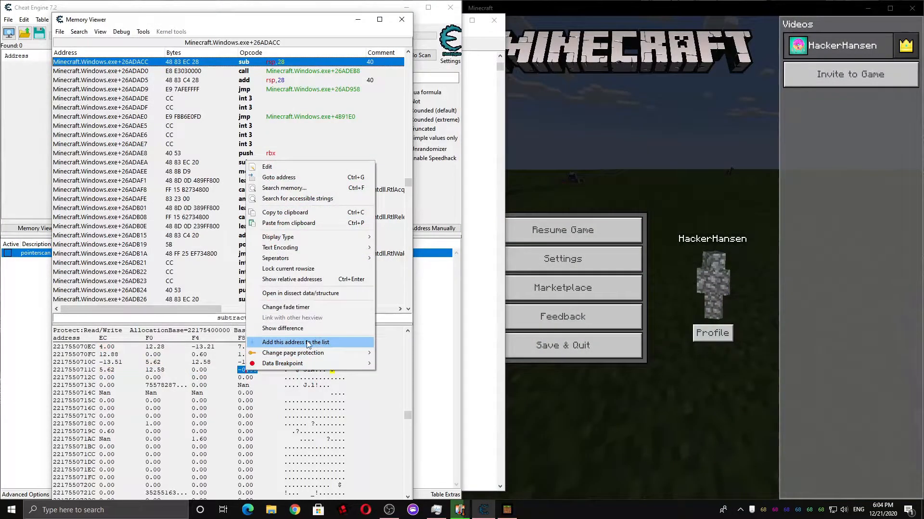
# Step: Step the pointerscan result's last offset up from 49C until it targets the changing float
pyautogui.click(295, 342)
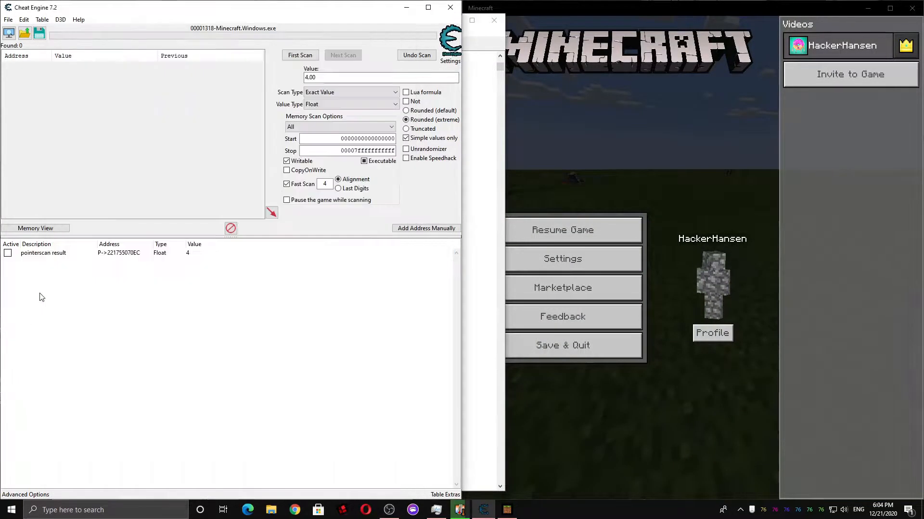
pyautogui.doubleClick(119, 253)
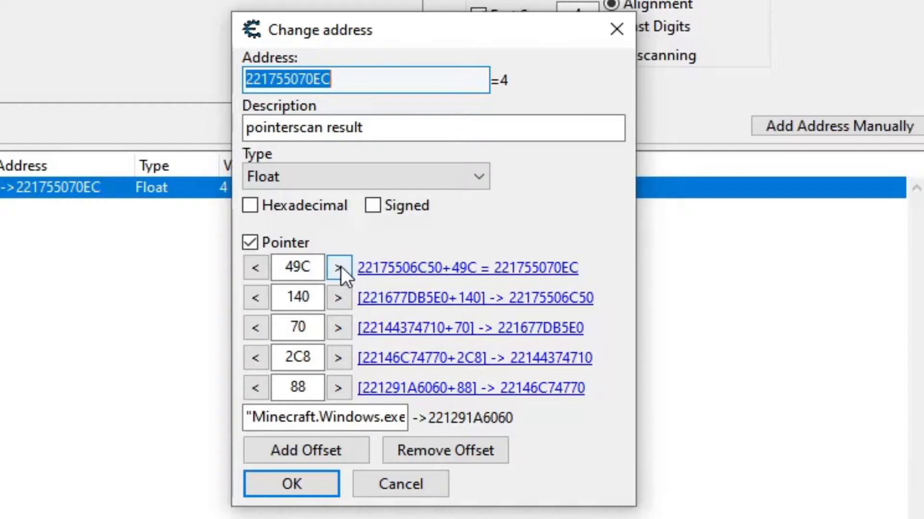
pyautogui.click(338, 266)
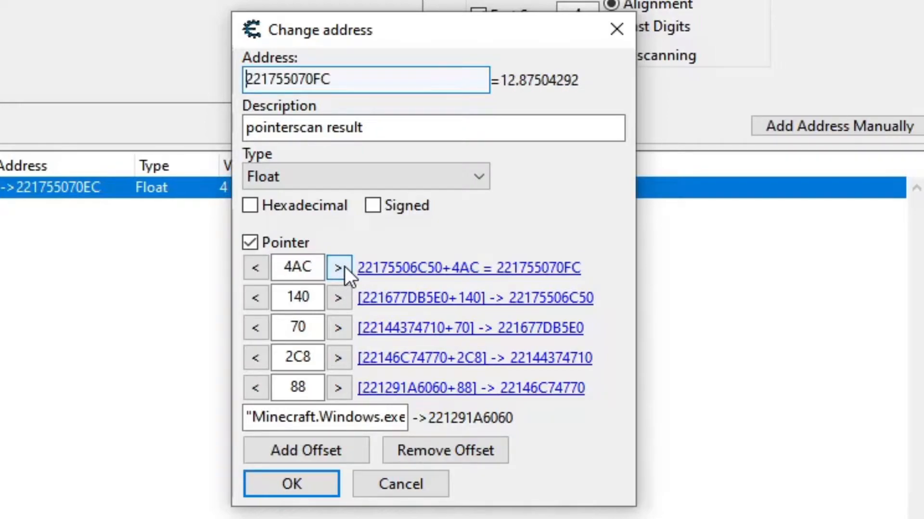
pyautogui.click(338, 266)
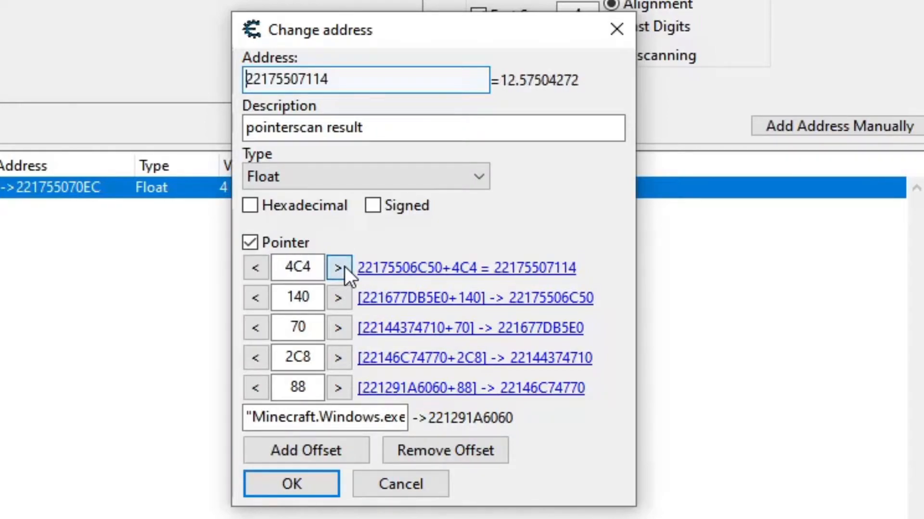
pyautogui.click(339, 267)
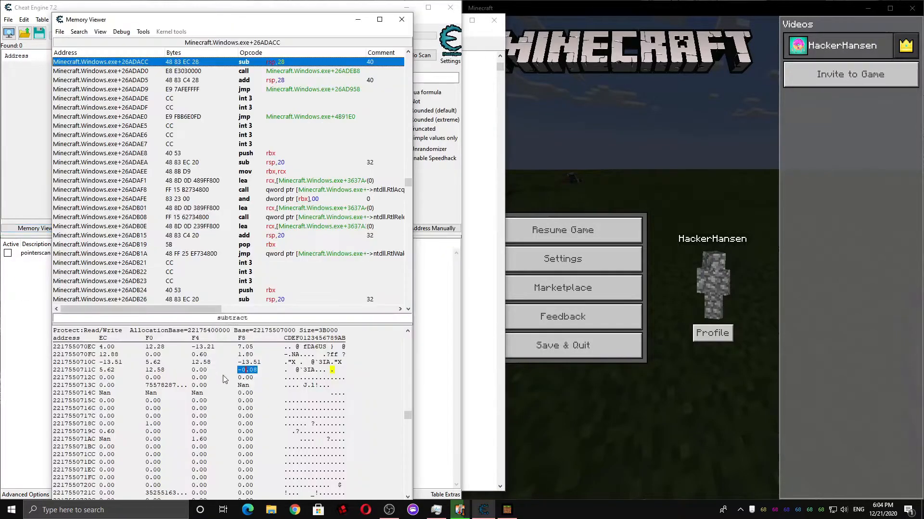
pyautogui.click(199, 370)
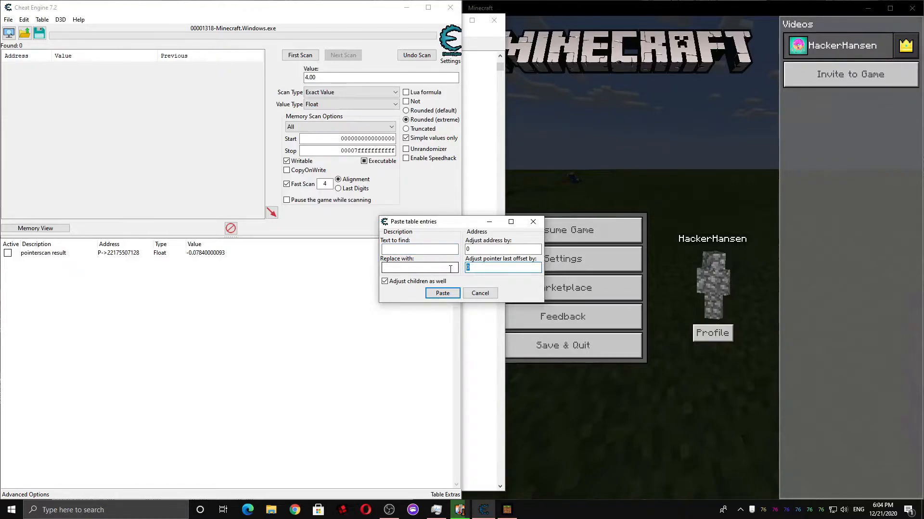
pyautogui.click(442, 293)
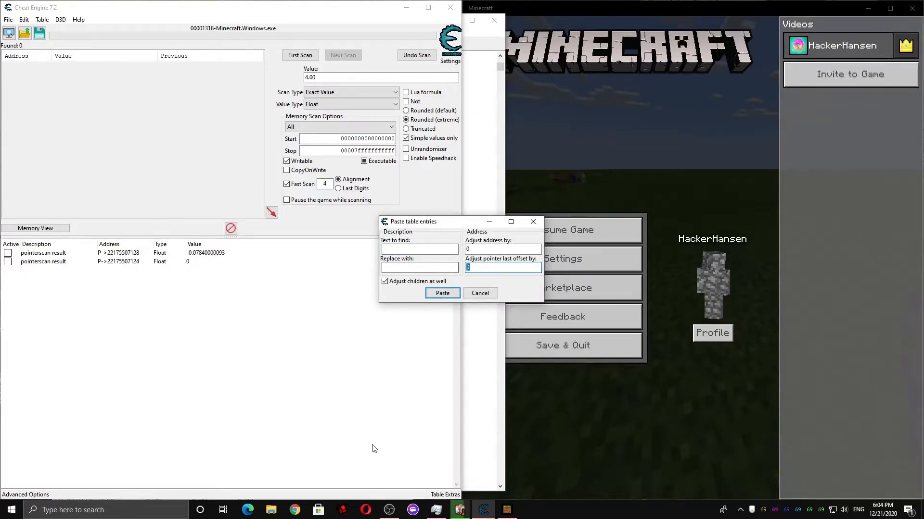
pyautogui.click(442, 293)
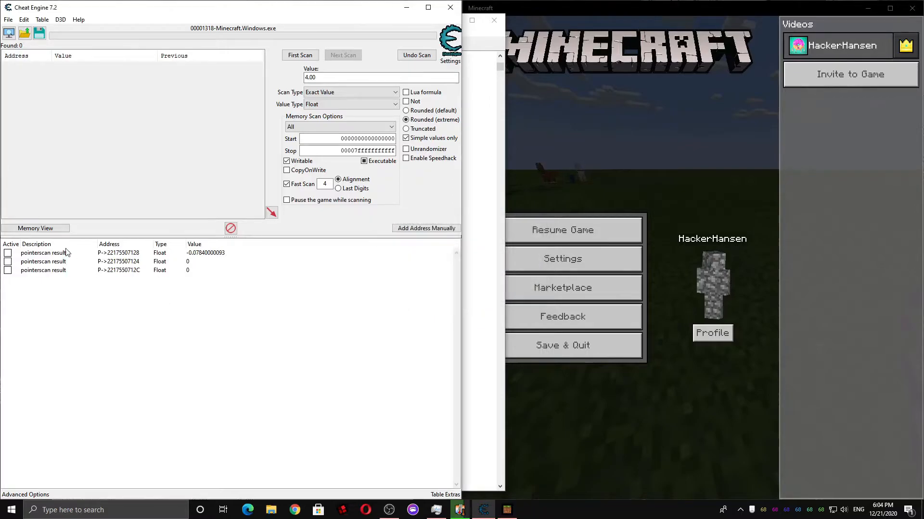
# Step: Rename the first velocity pointer entry's description
pyautogui.click(43, 253)
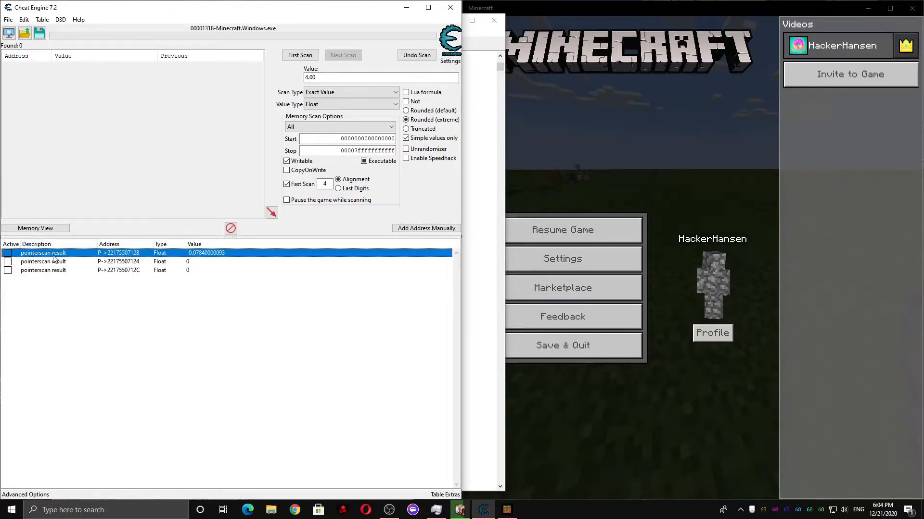
pyautogui.doubleClick(43, 253)
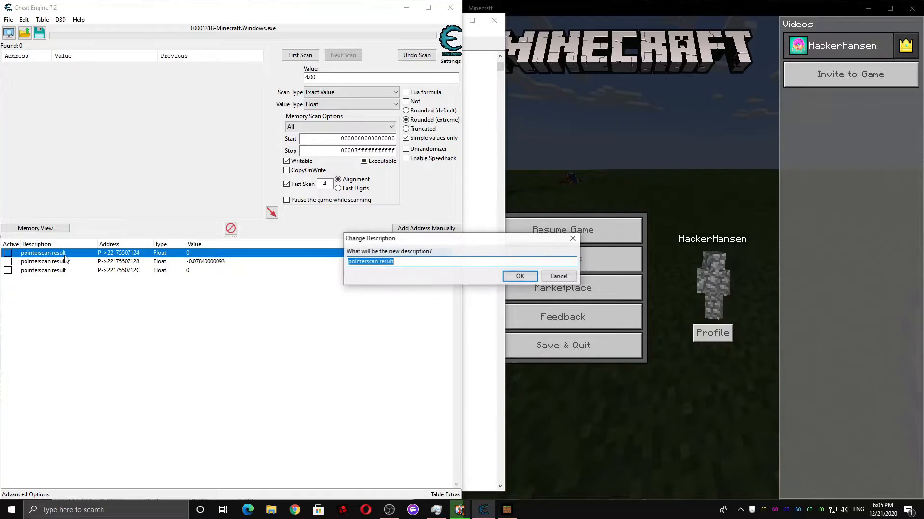
pyautogui.click(519, 276)
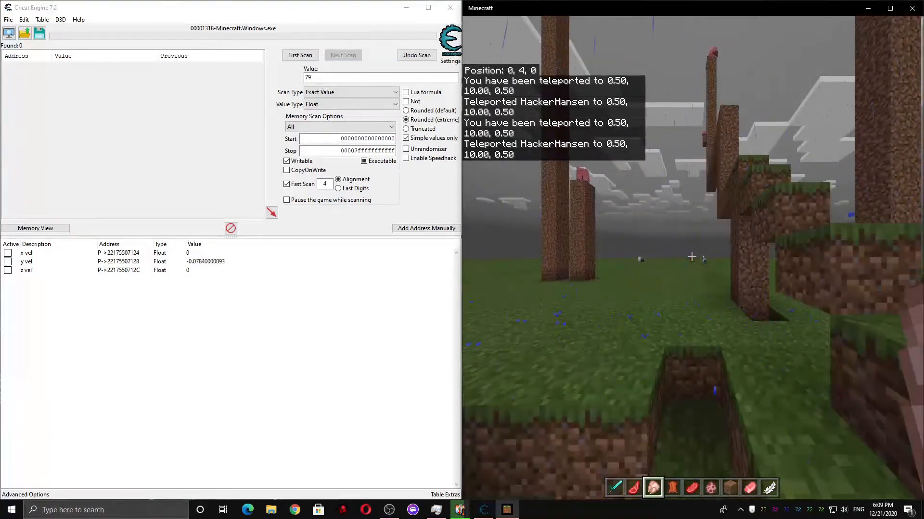
# Step: Run a float First Scan for -3.14159, rotate the player, and pick the result that changed to 0.963
pyautogui.press('Escape')
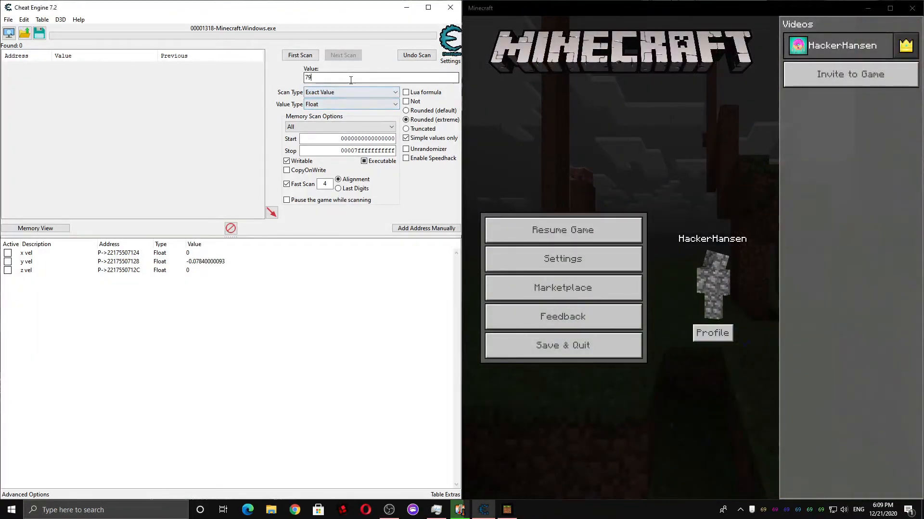
pyautogui.write('-3.1415')
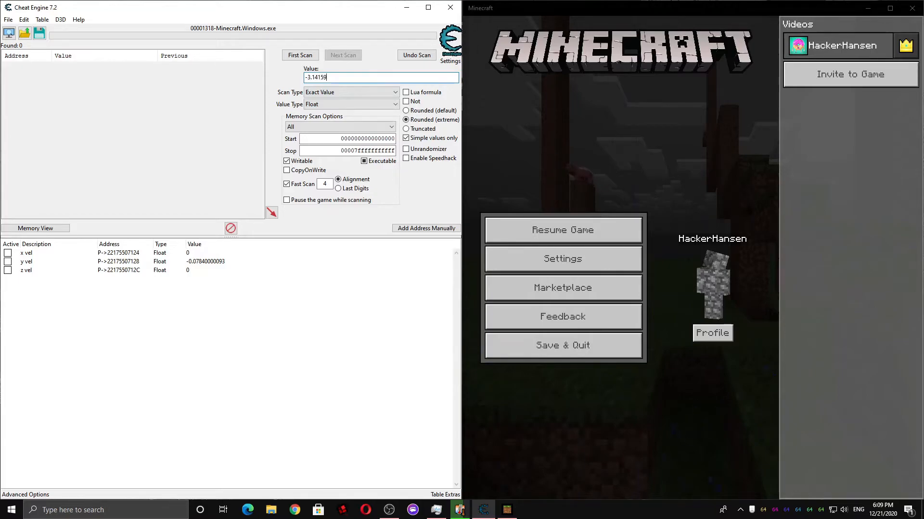
pyautogui.click(301, 55)
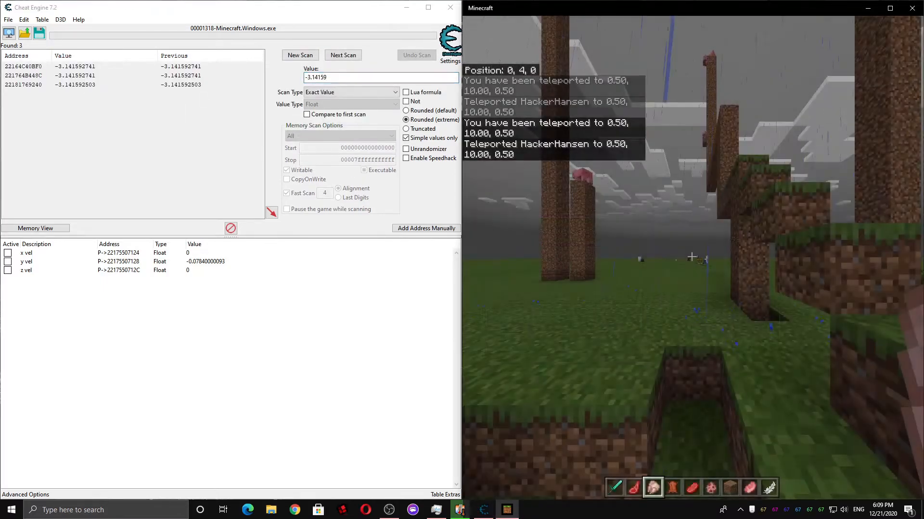
pyautogui.press('Escape')
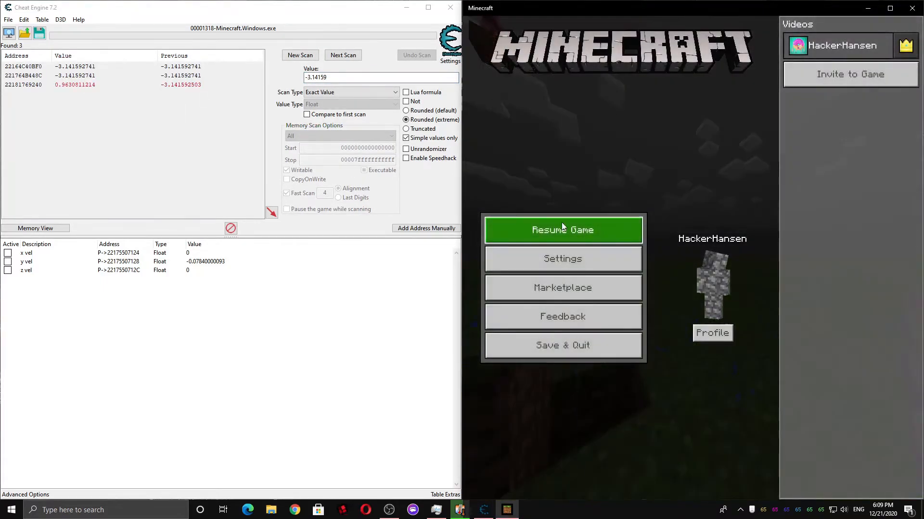
pyautogui.rightClick(75, 85)
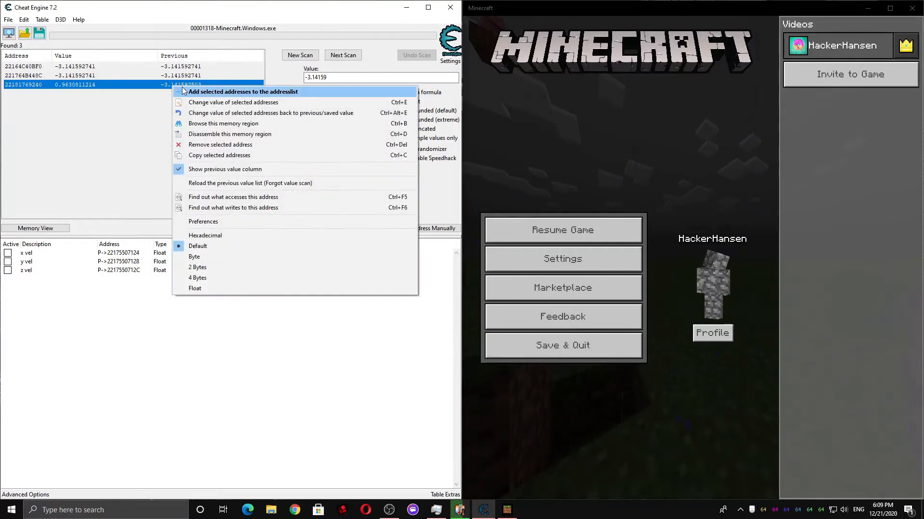
pyautogui.click(242, 91)
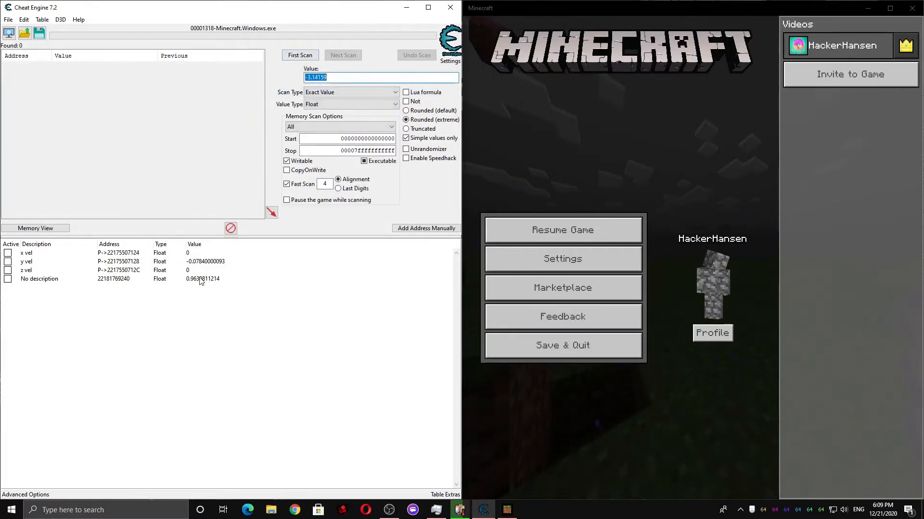
pyautogui.rightClick(39, 279)
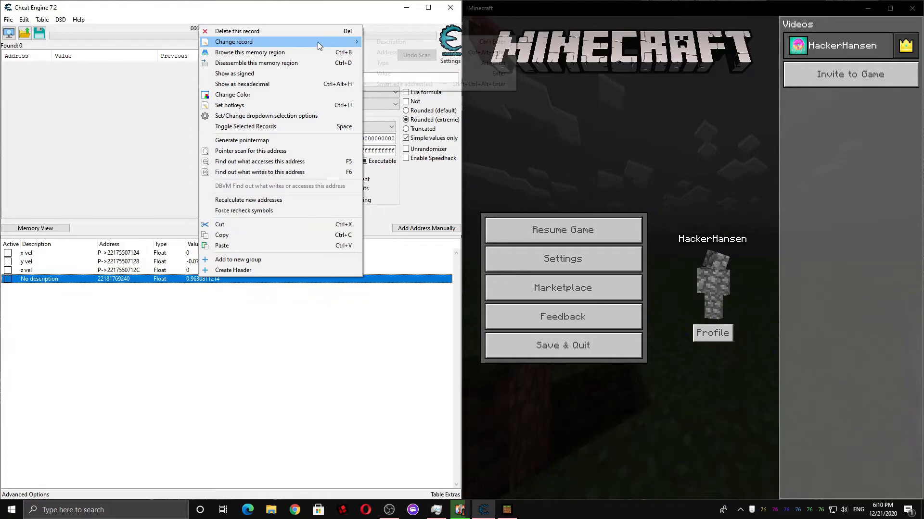
pyautogui.click(251, 151)
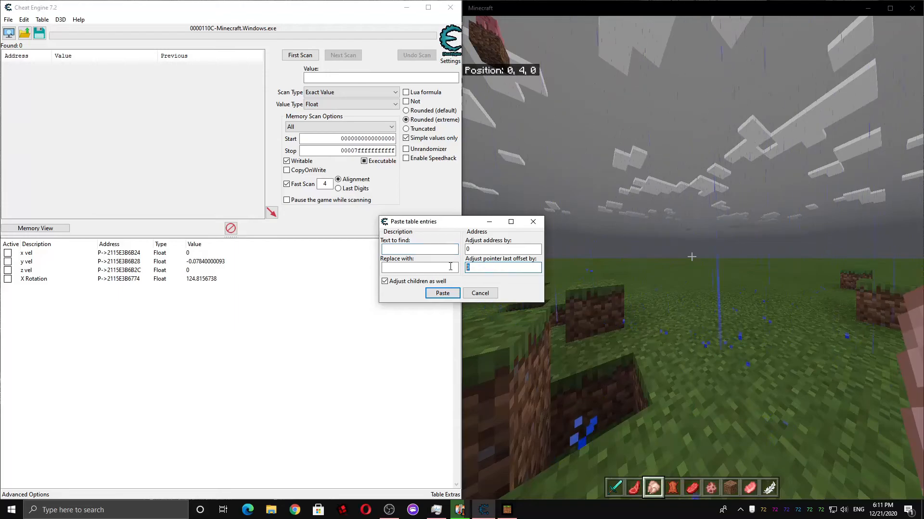
# Step: Paste the X Rotation entry with last offset adjusted by 4 and name the copy Y Rotation
pyautogui.write('4')
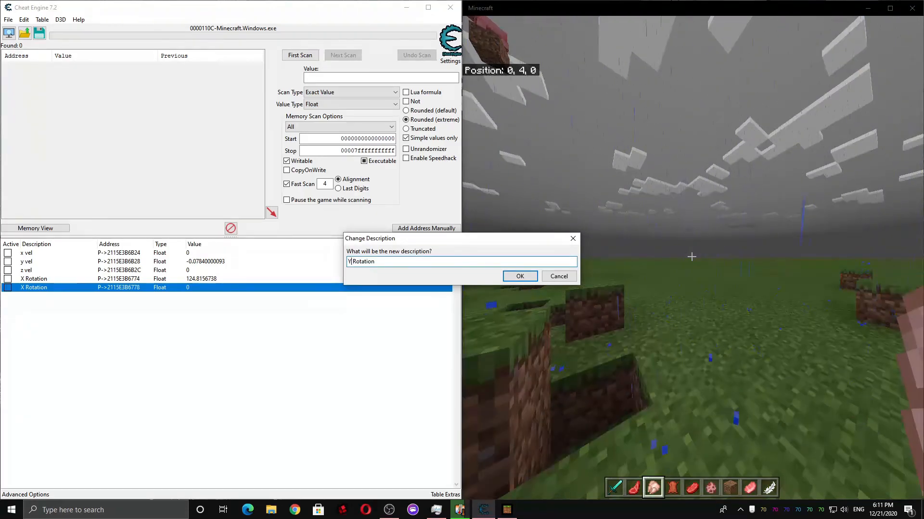
pyautogui.click(519, 276)
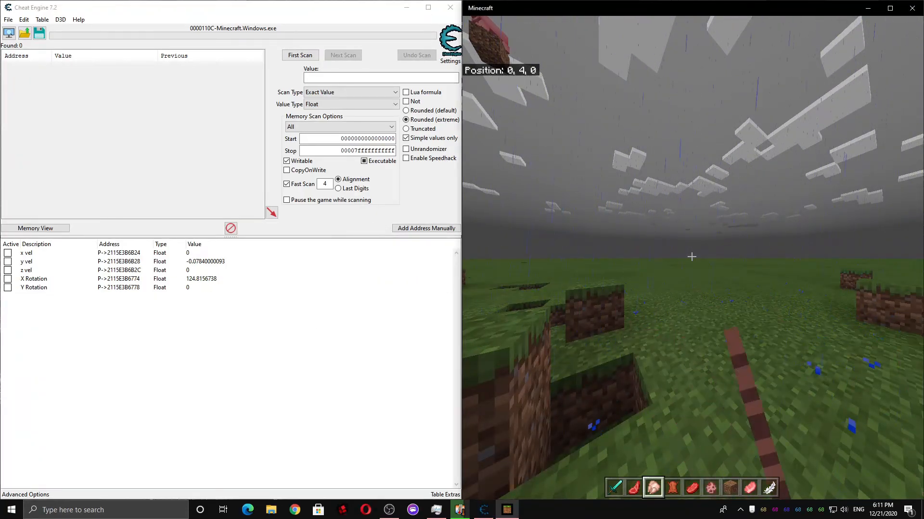